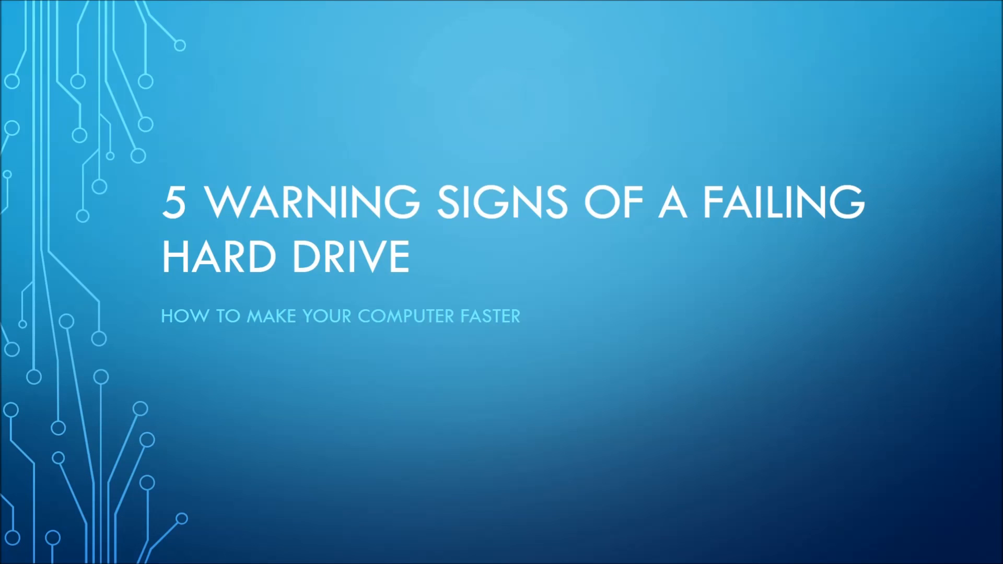
Advance the slideshow from the title slide to the Slow Access to Files slide
key("Right")
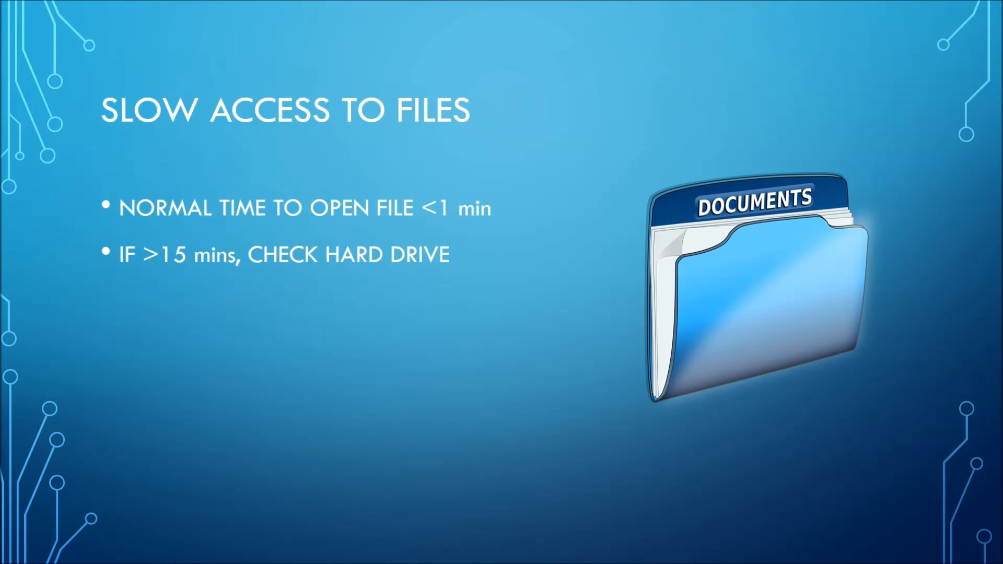
Advance the slideshow to the Missing Files slide with the red X image
key("right")
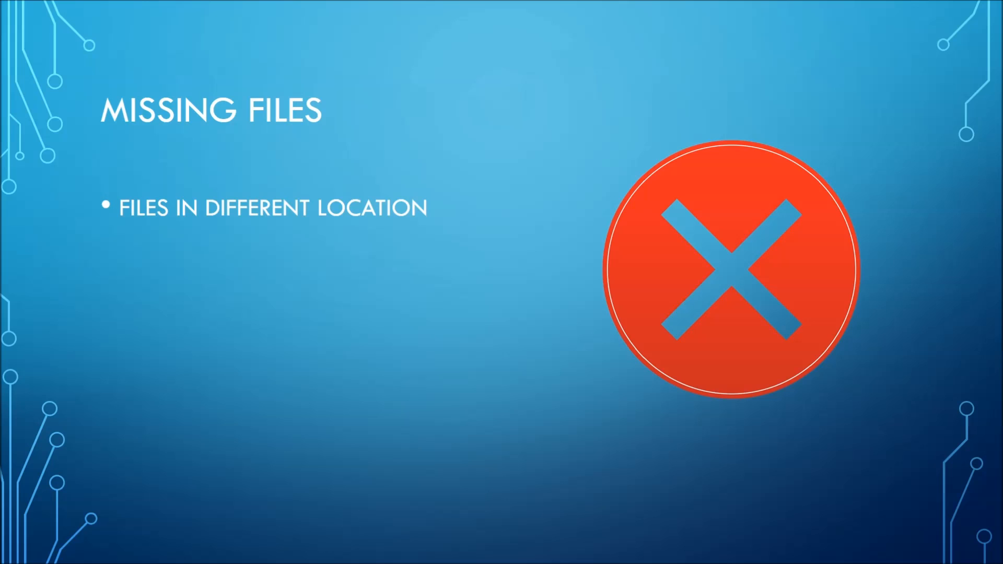
key("Right")
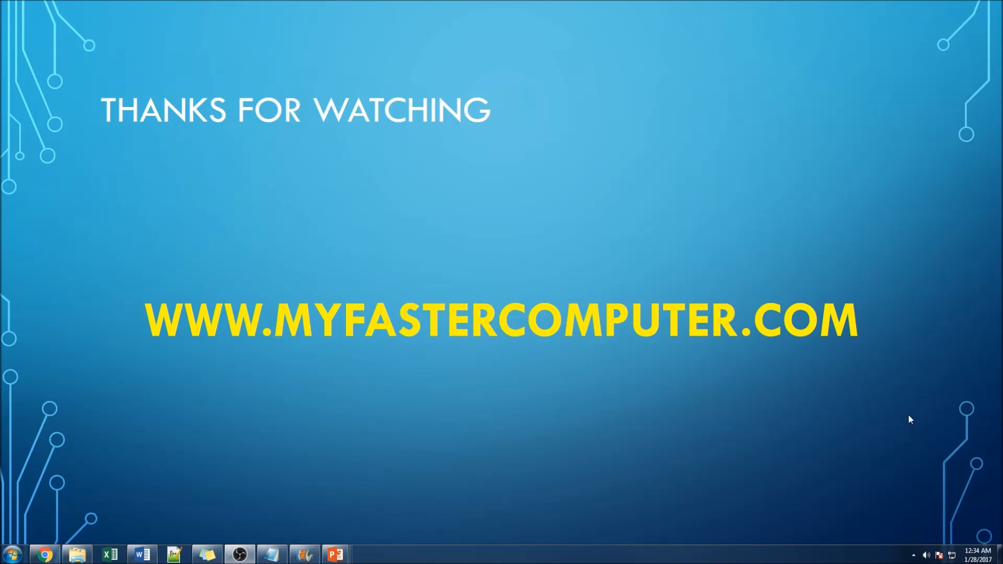
mouse_move(825, 426)
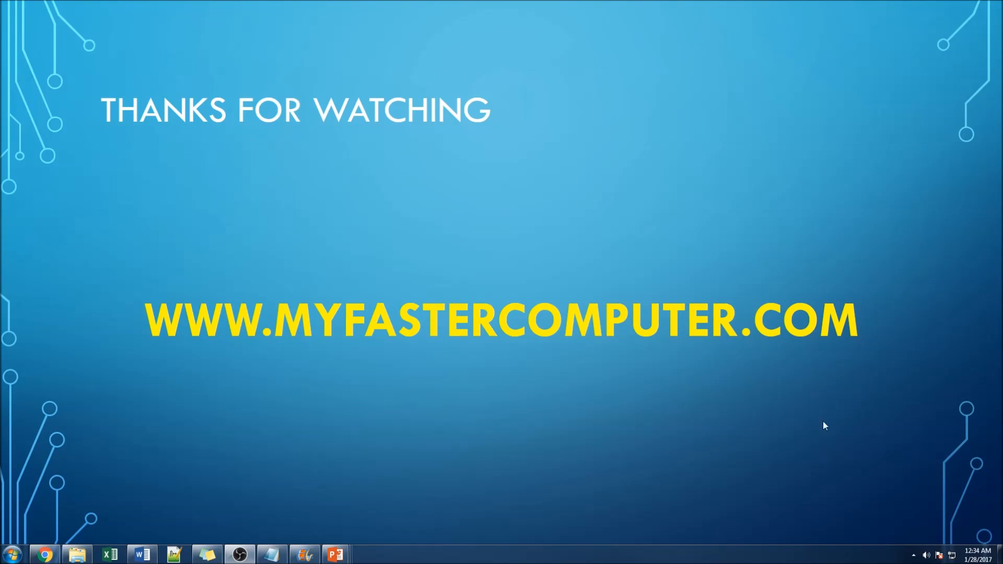
mouse_move(417, 423)
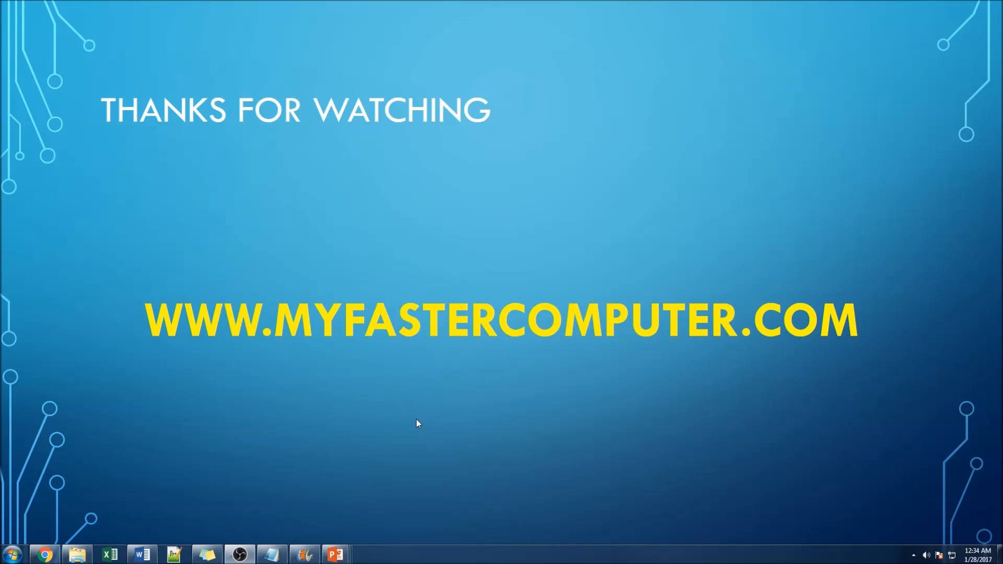